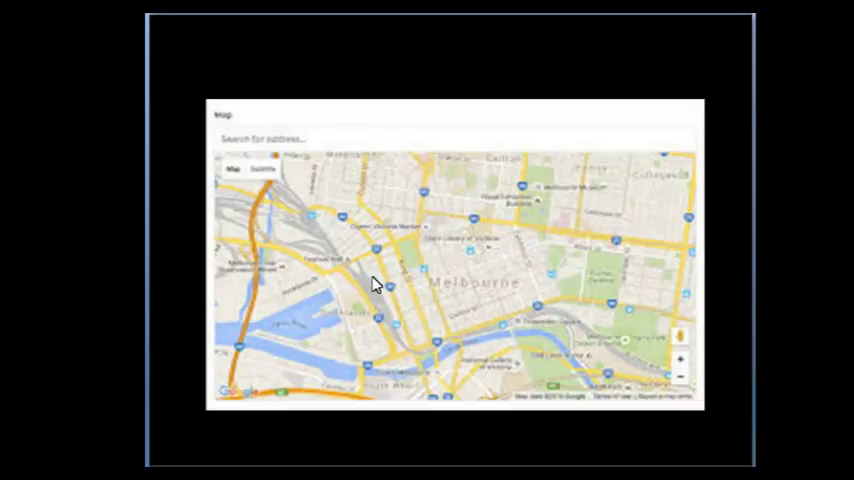
pyautogui.moveTo(262, 198)
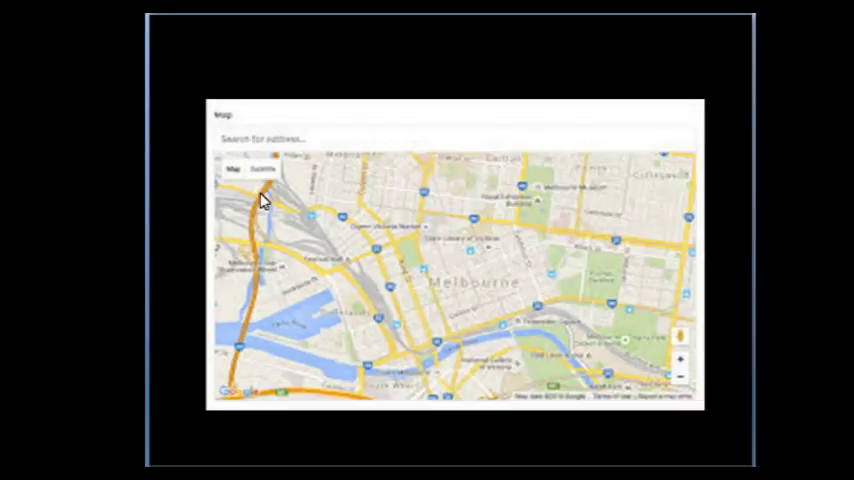